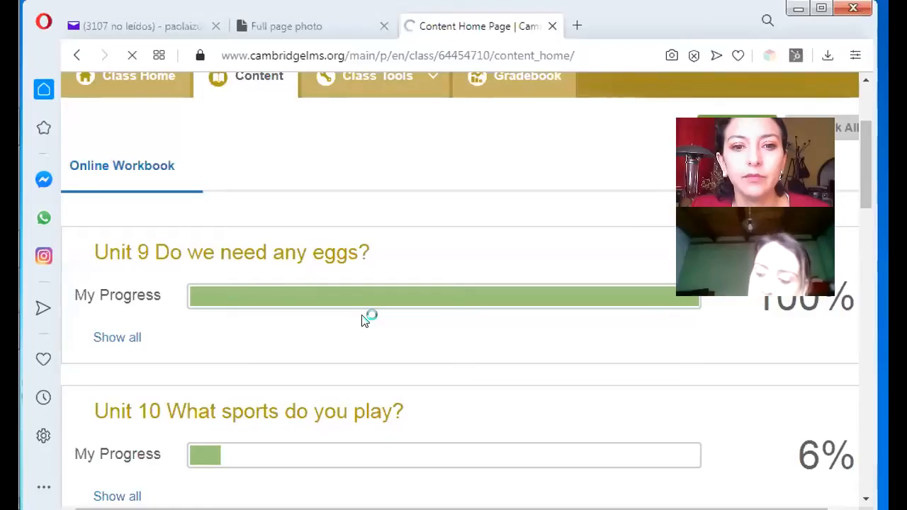
Scroll to Unit 13 'You can't miss it' and show all its activities
scroll("down", 3)
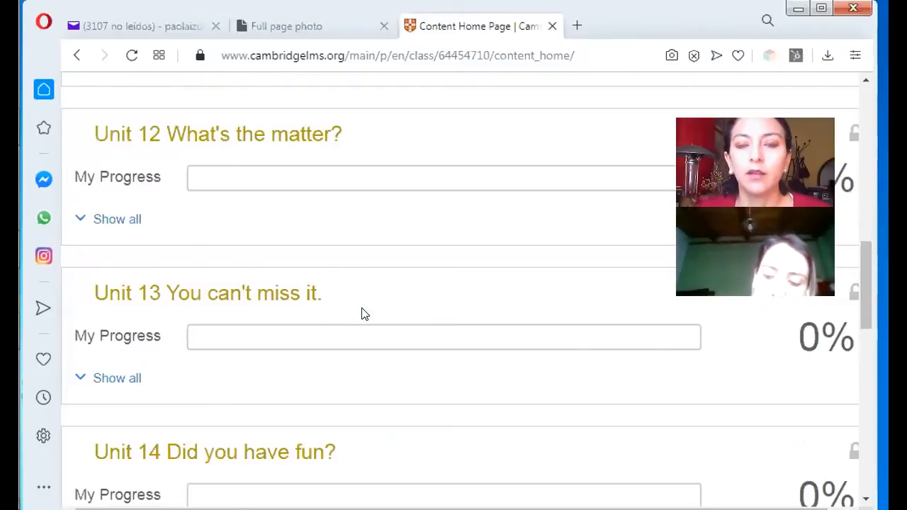
mouse_move(201, 296)
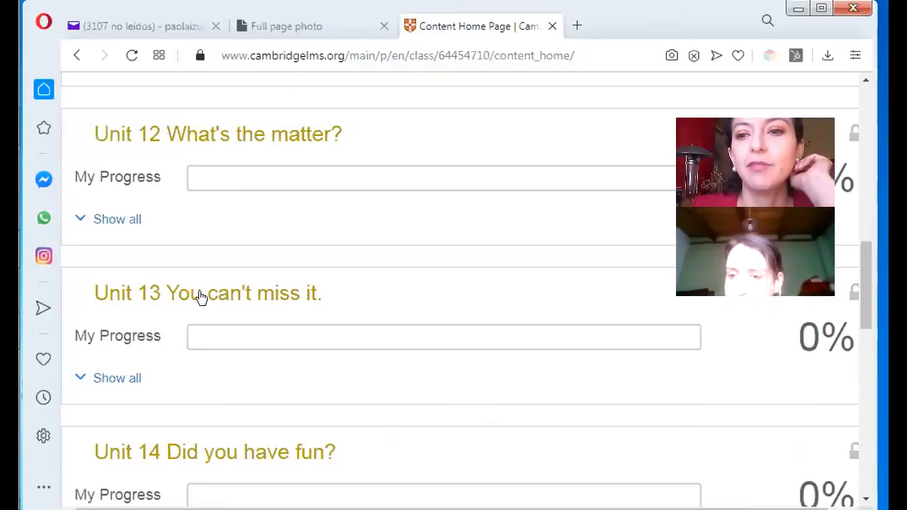
double_click(230, 292)
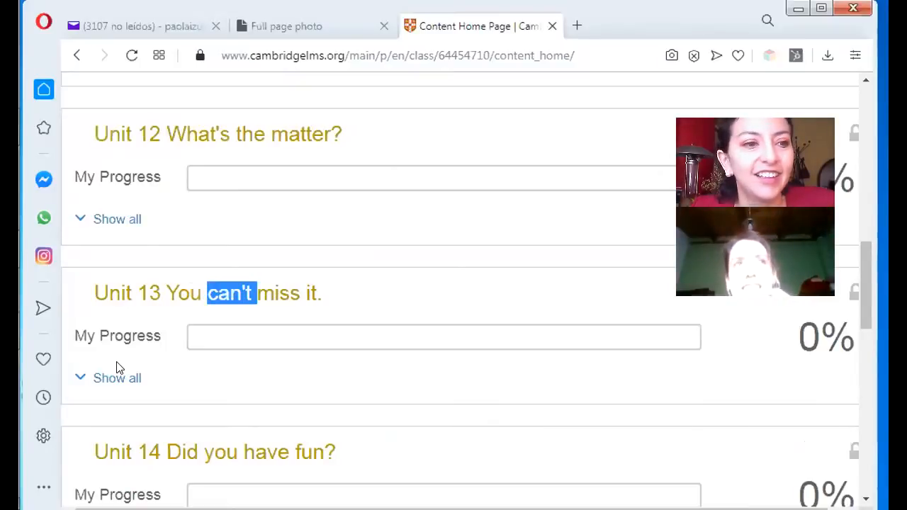
left_click(117, 378)
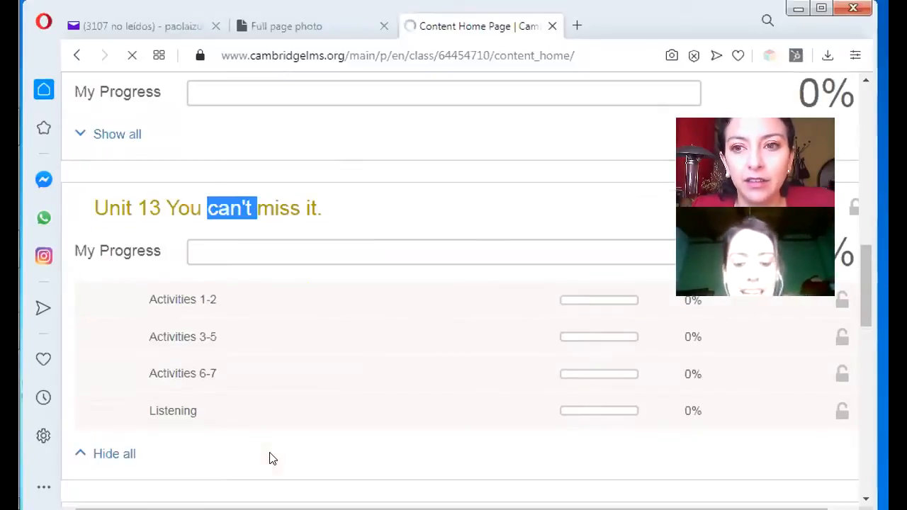
Open Unit 13 Activities 1-2 and scroll down to the places sentences exercise
left_click(182, 299)
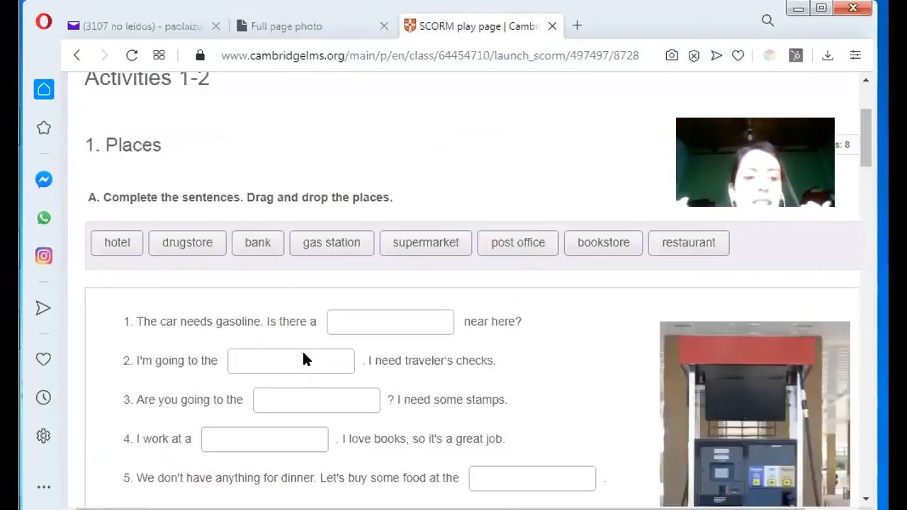
scroll("down", 3)
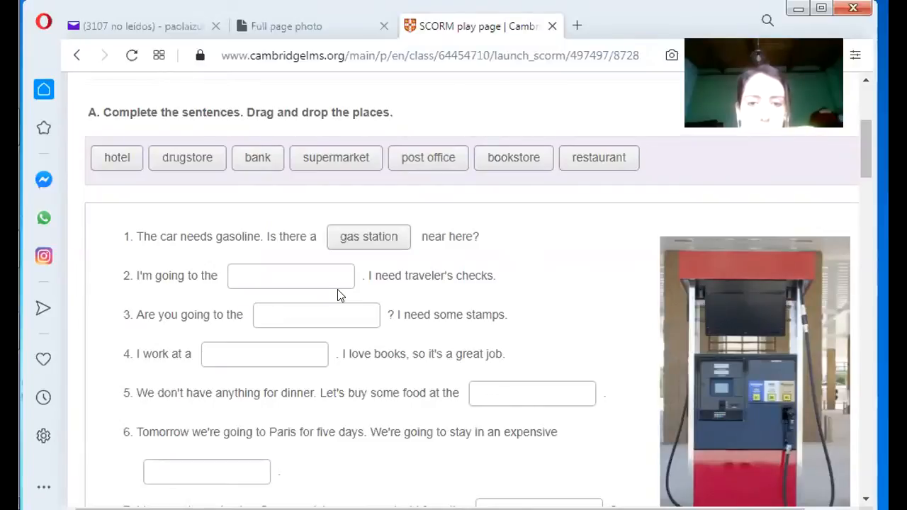
mouse_move(258, 197)
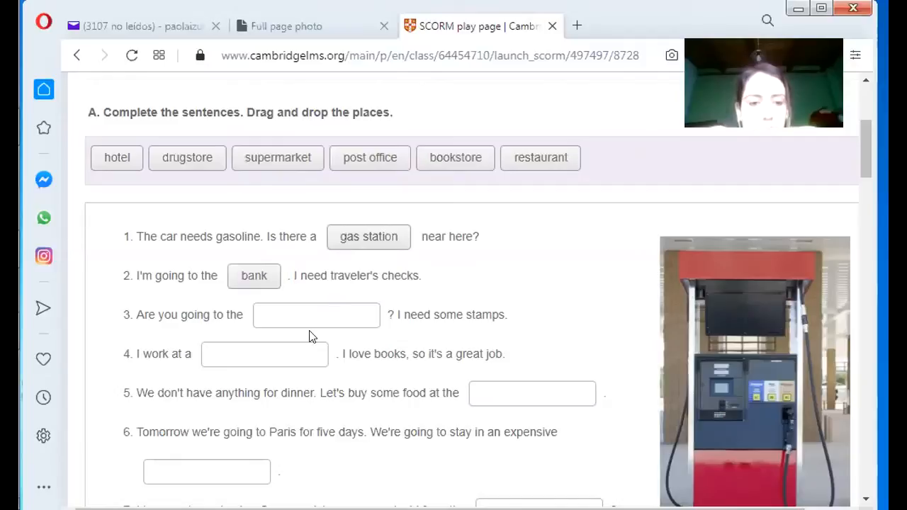
mouse_move(473, 324)
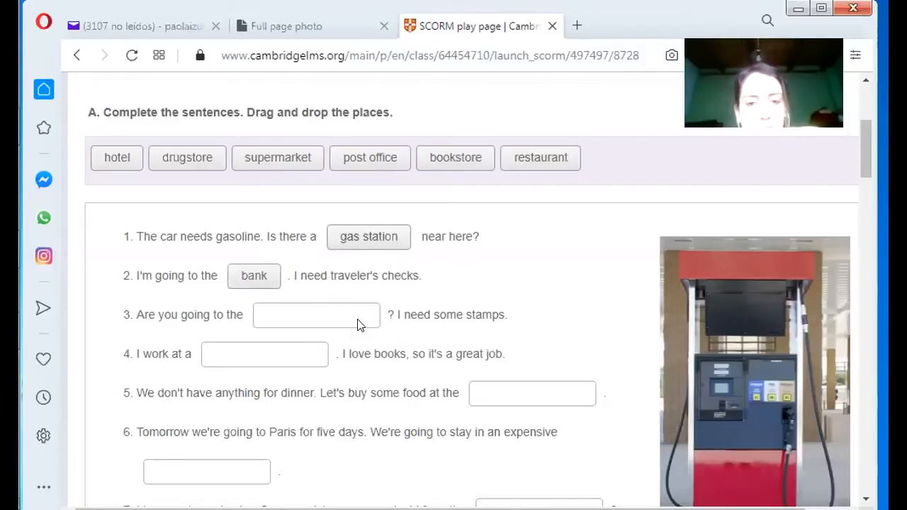
Drag post office, bookstore, supermarket and restaurant tiles into the later sentence blanks
left_click_drag(370, 157, 316, 314)
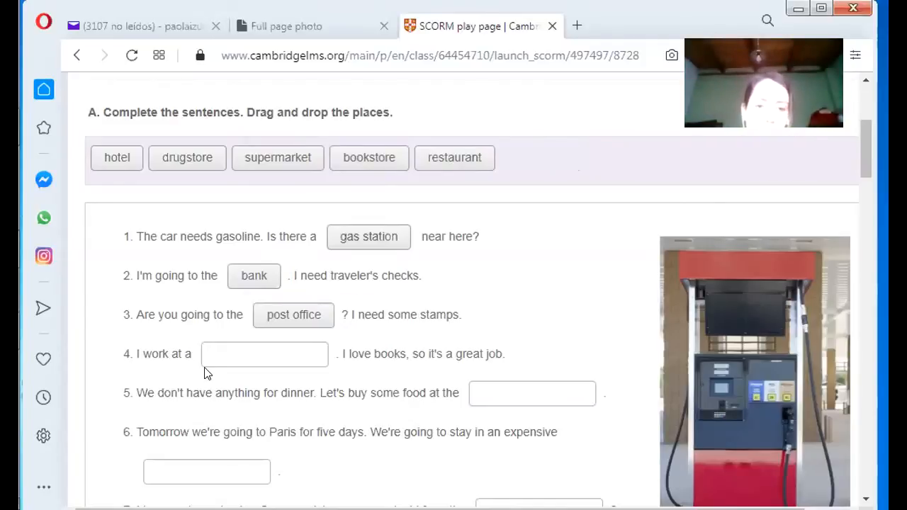
mouse_move(388, 154)
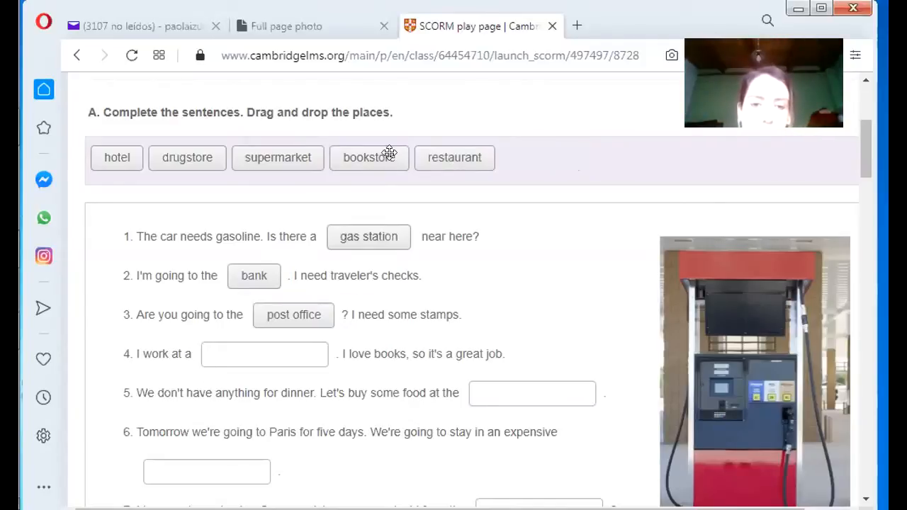
left_click_drag(369, 157, 264, 354)
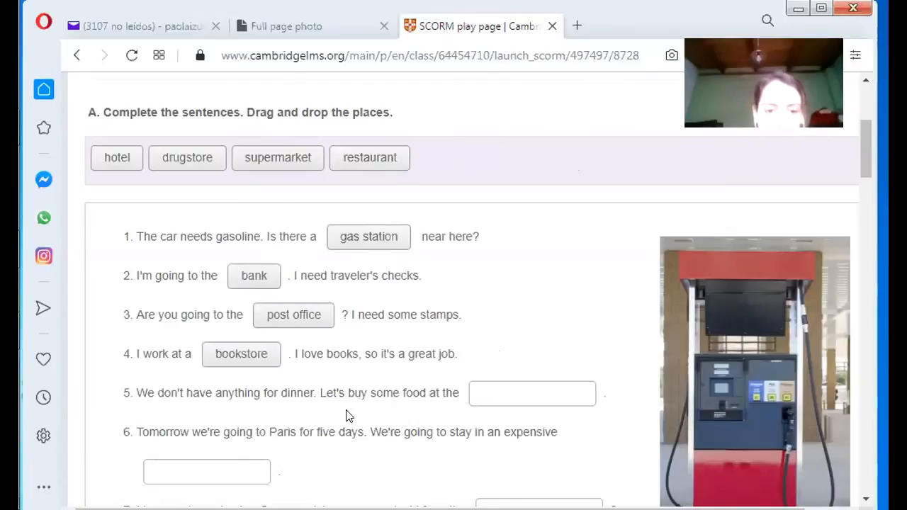
mouse_move(460, 408)
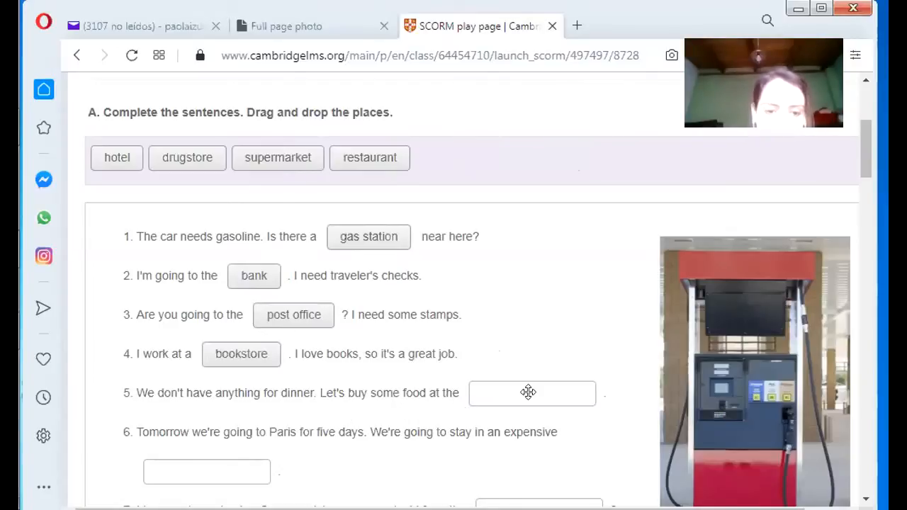
left_click_drag(278, 157, 515, 394)
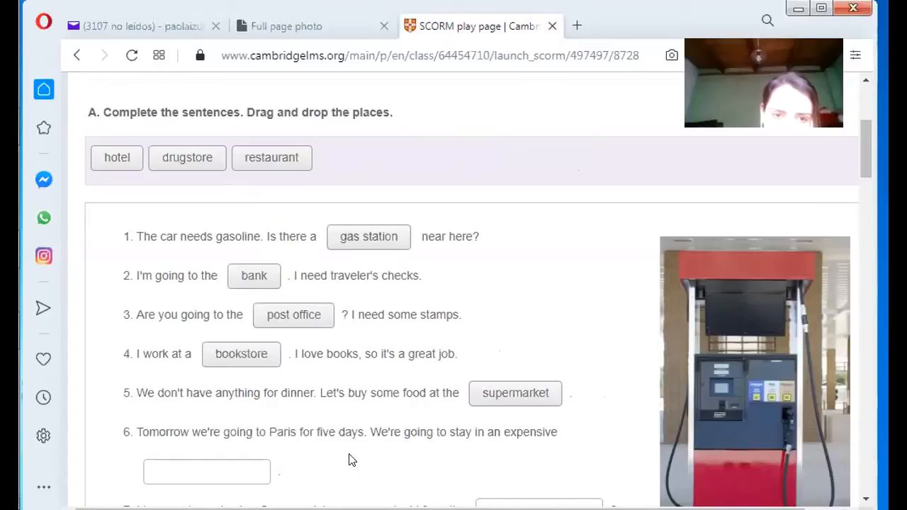
mouse_move(218, 473)
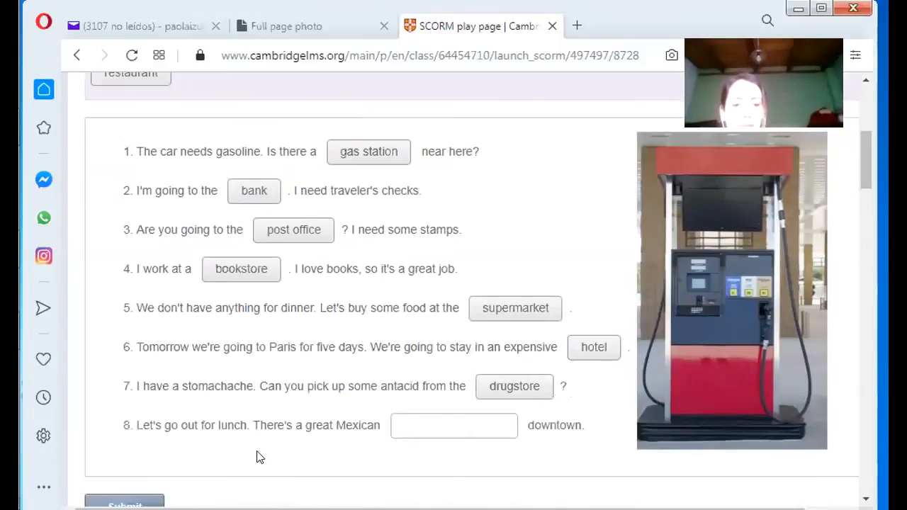
mouse_move(397, 456)
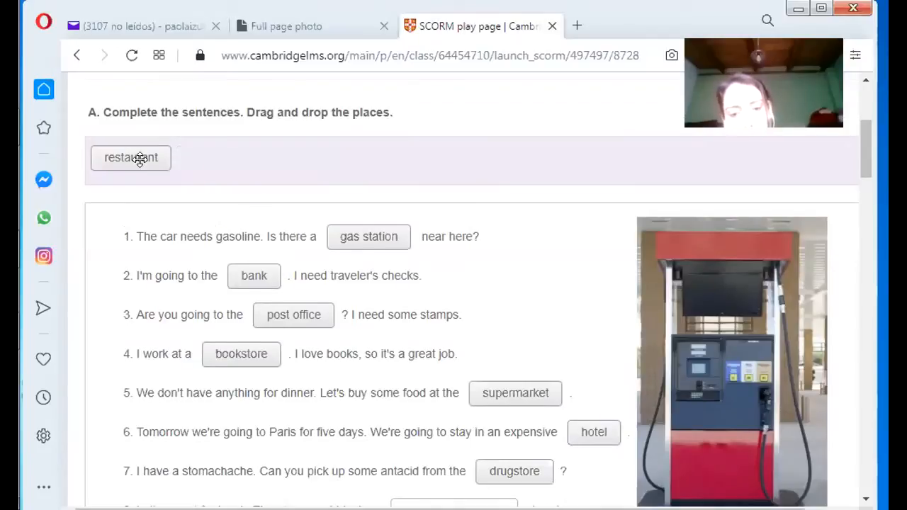
left_click_drag(130, 158, 441, 503)
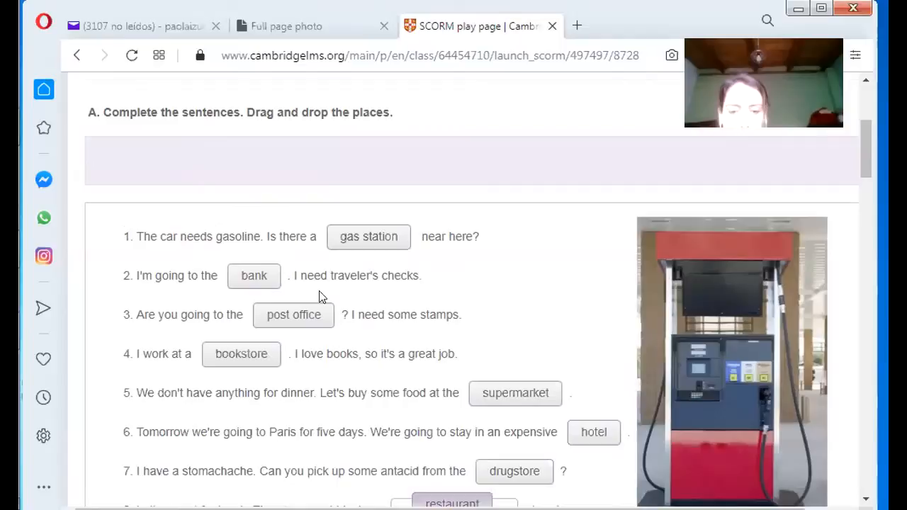
Scroll through Part B conversations, highlighting bank for conversation 2 among answers 1–5
scroll("down", 3)
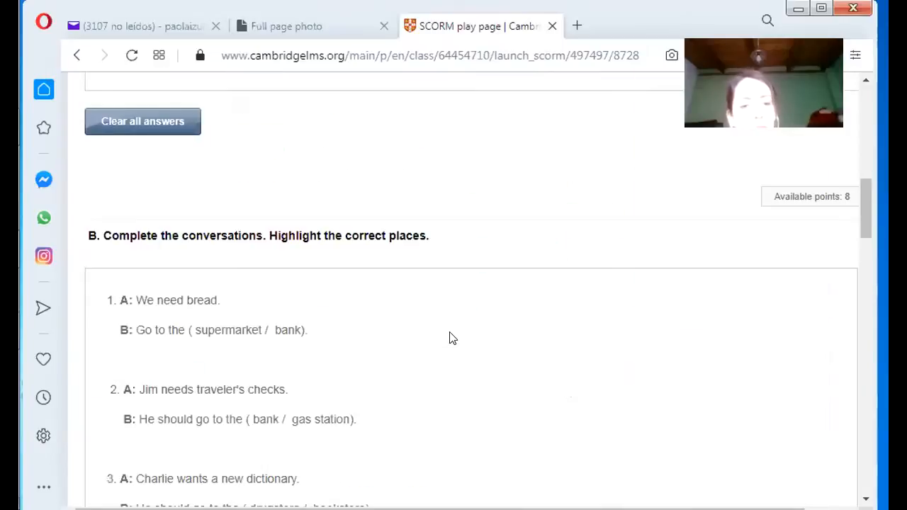
scroll("down", 3)
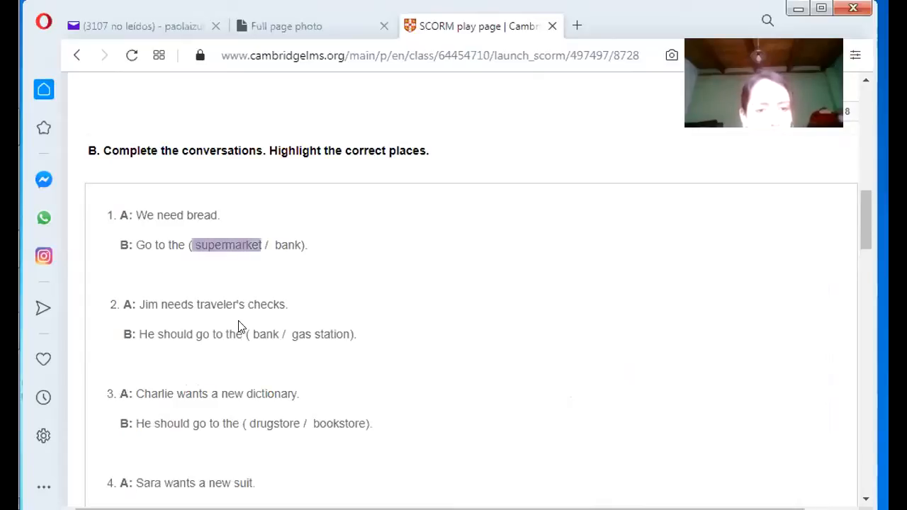
scroll("down", 3)
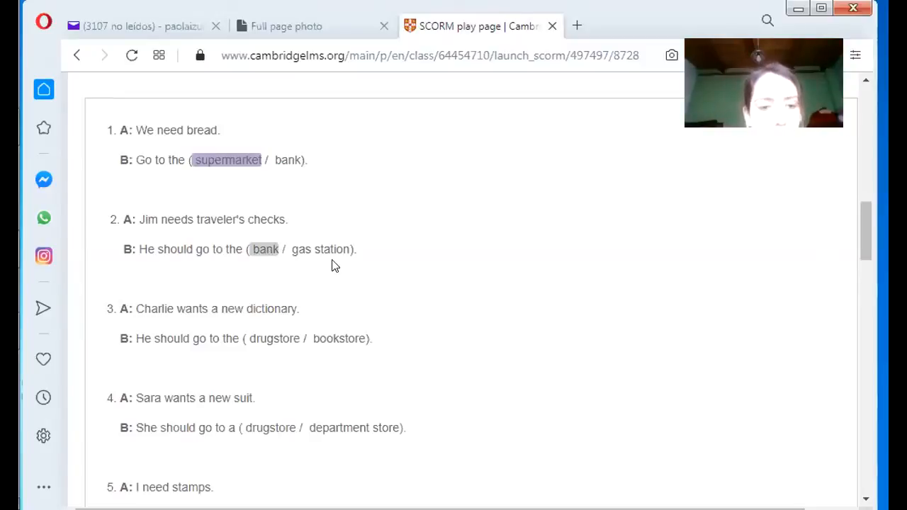
left_click(273, 338)
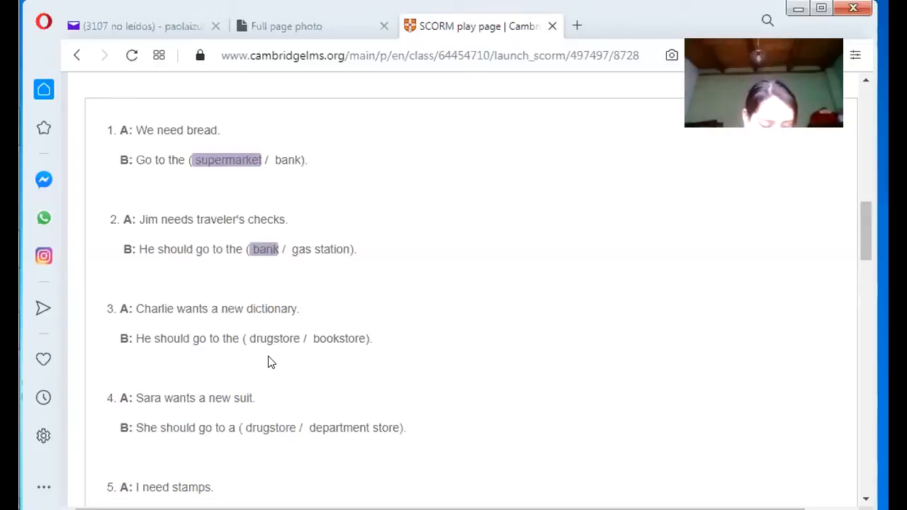
scroll("down", 3)
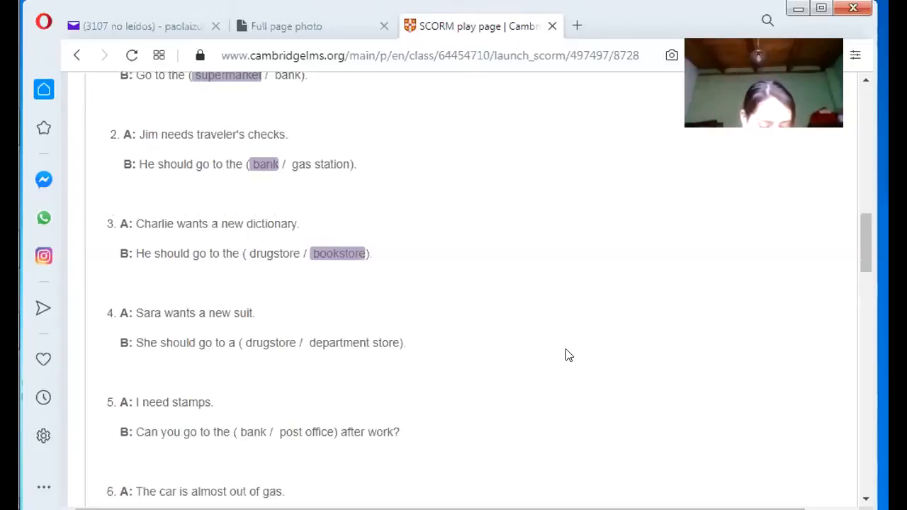
mouse_move(204, 362)
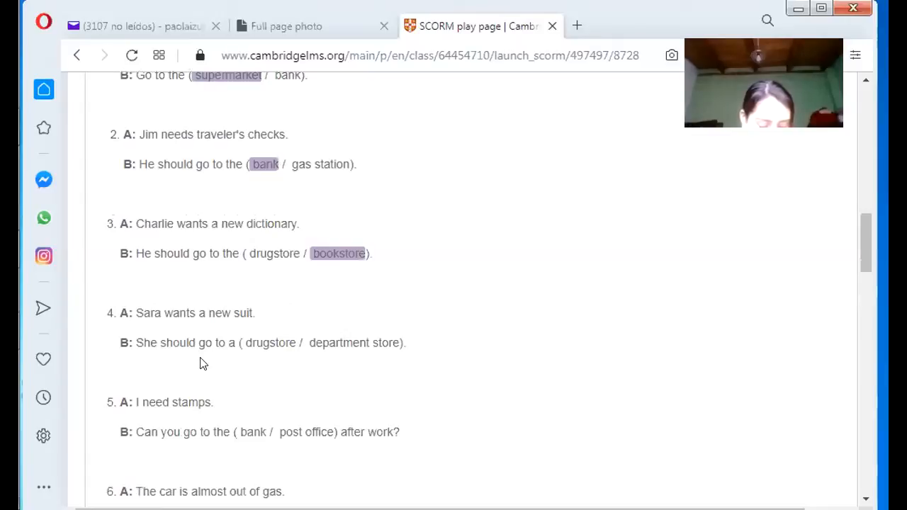
scroll("down", 3)
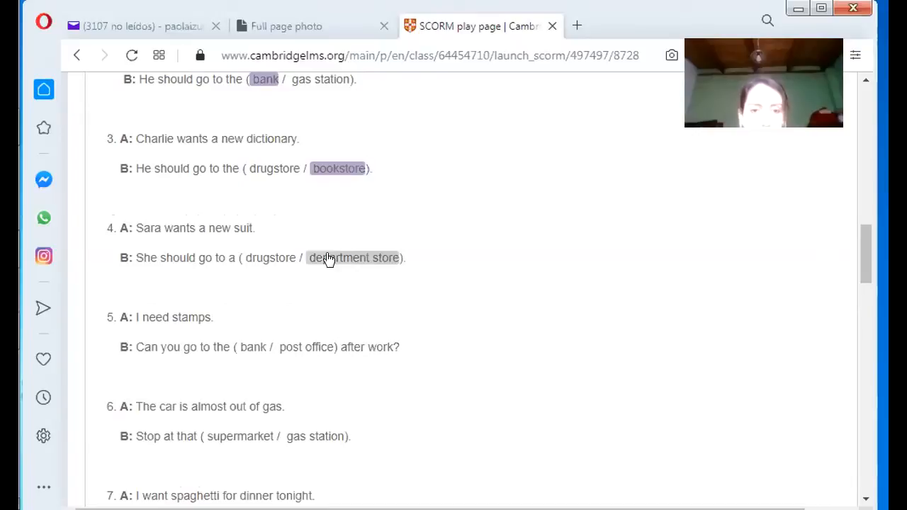
scroll("down", 3)
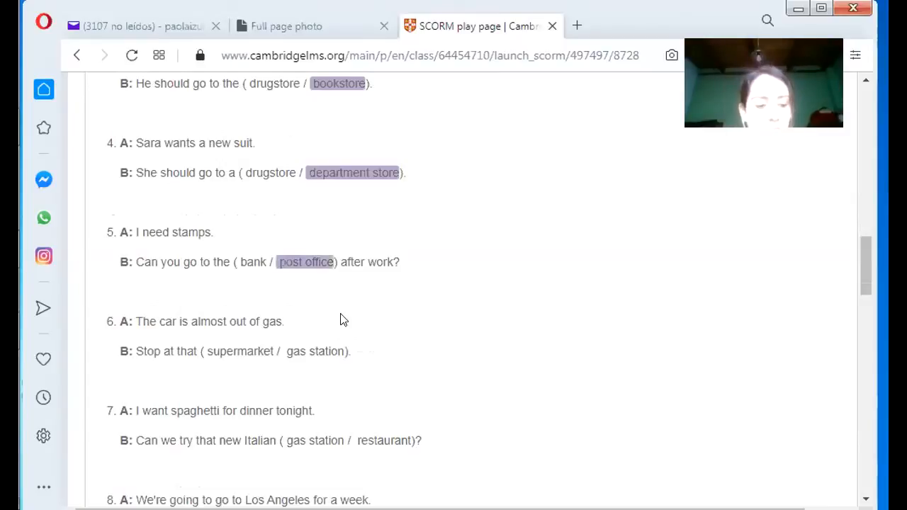
Highlight hotel for conversation 8, submit the answers, and scroll to Activity 2's map
scroll("down", 3)
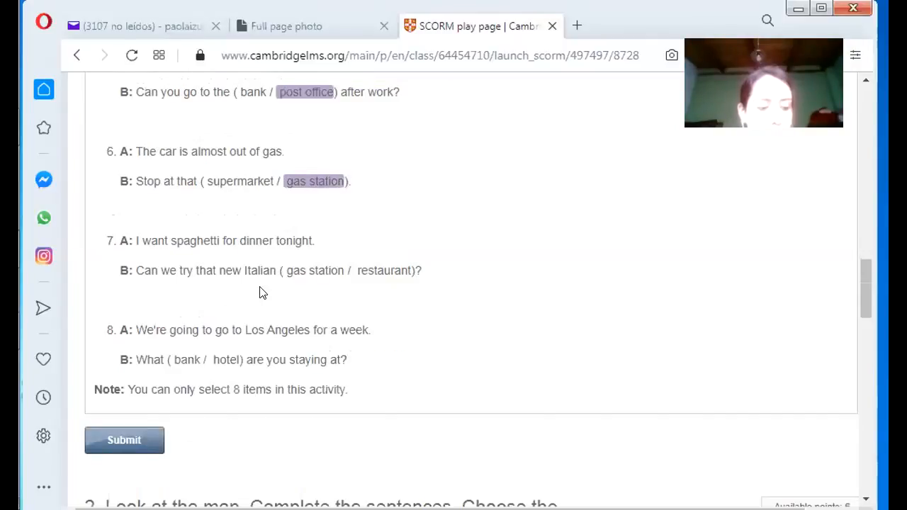
mouse_move(264, 294)
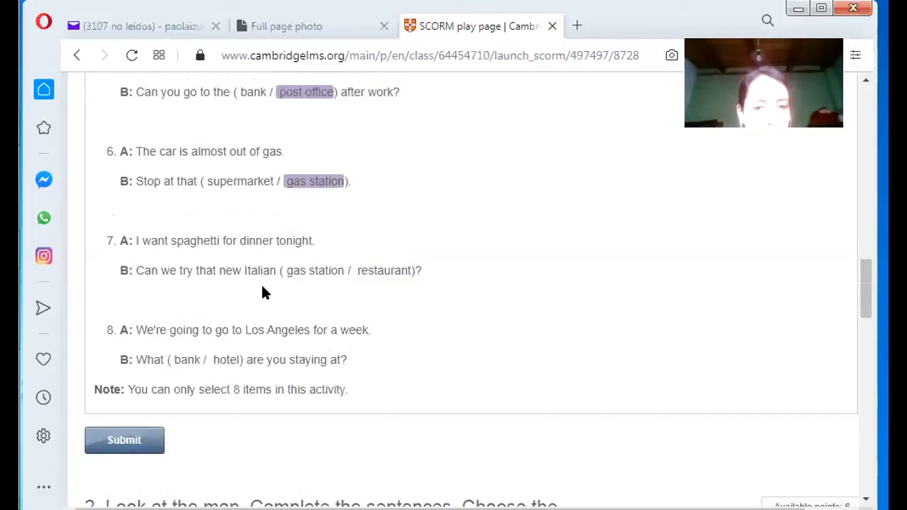
mouse_move(378, 285)
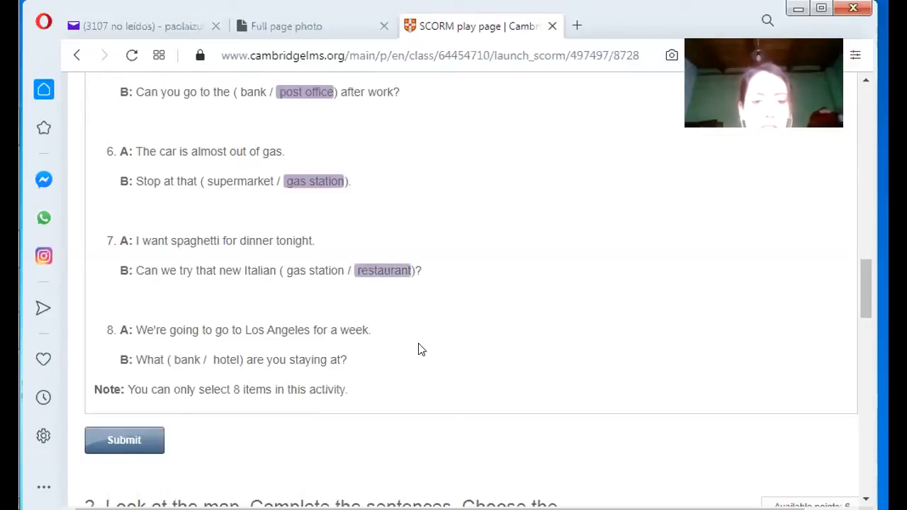
mouse_move(226, 283)
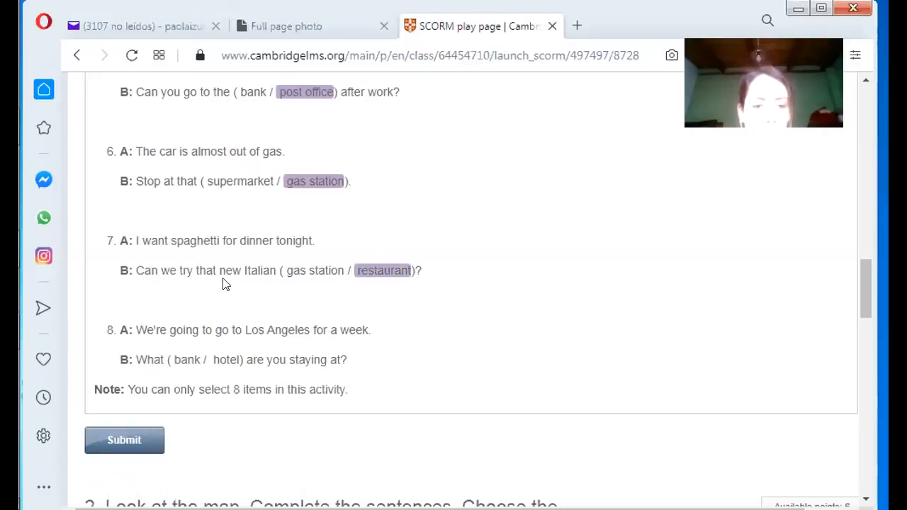
scroll("down", 3)
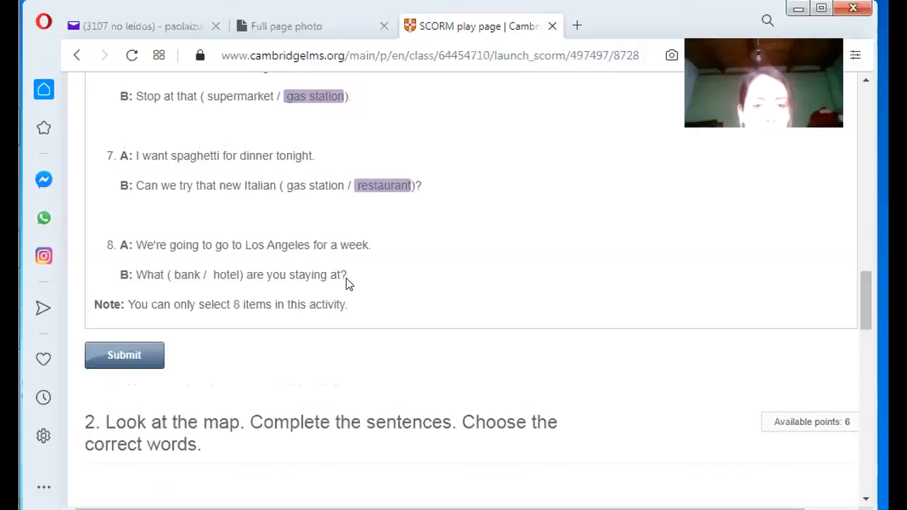
left_click(226, 274)
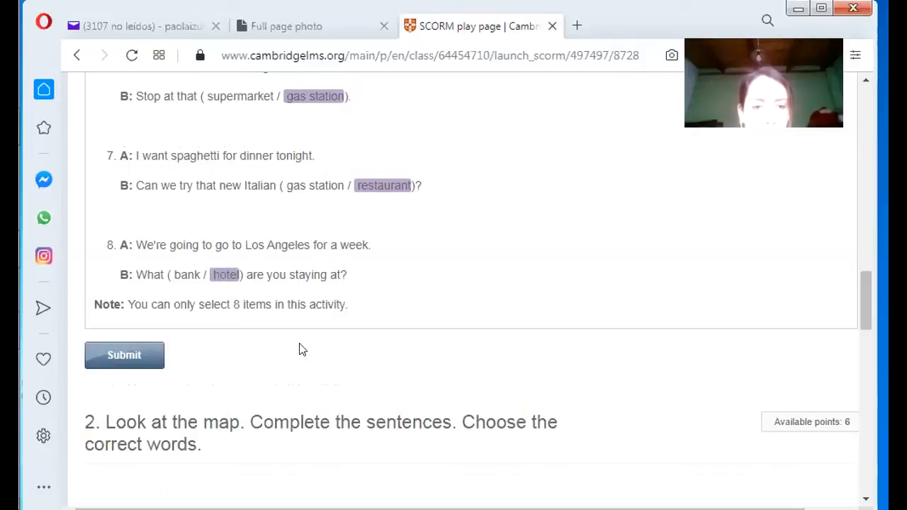
left_click(124, 355)
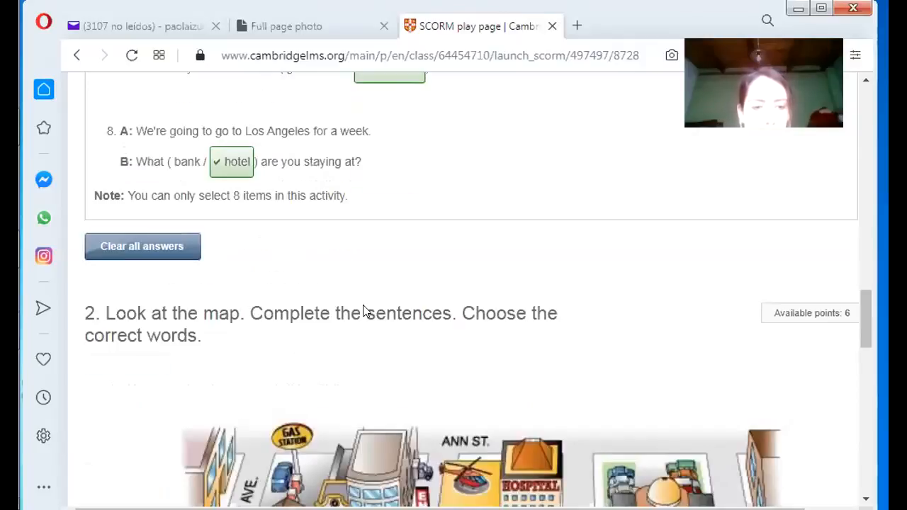
scroll("down", 3)
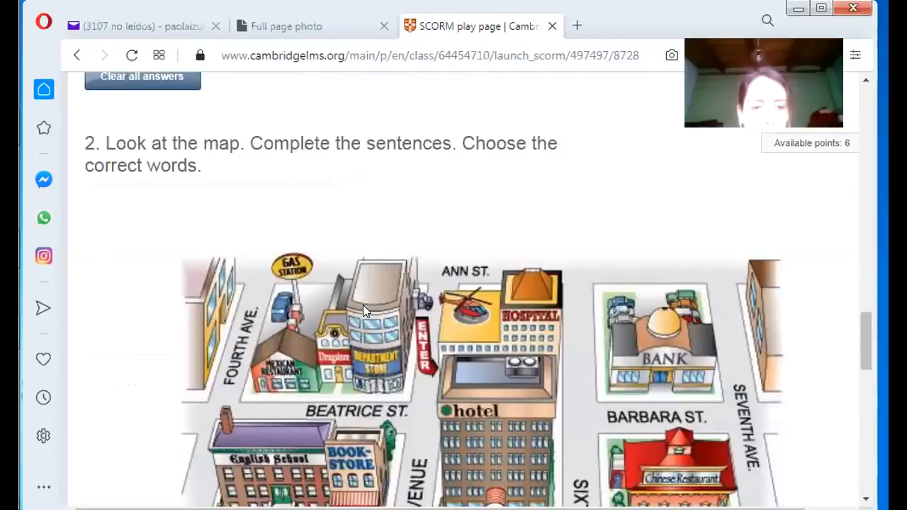